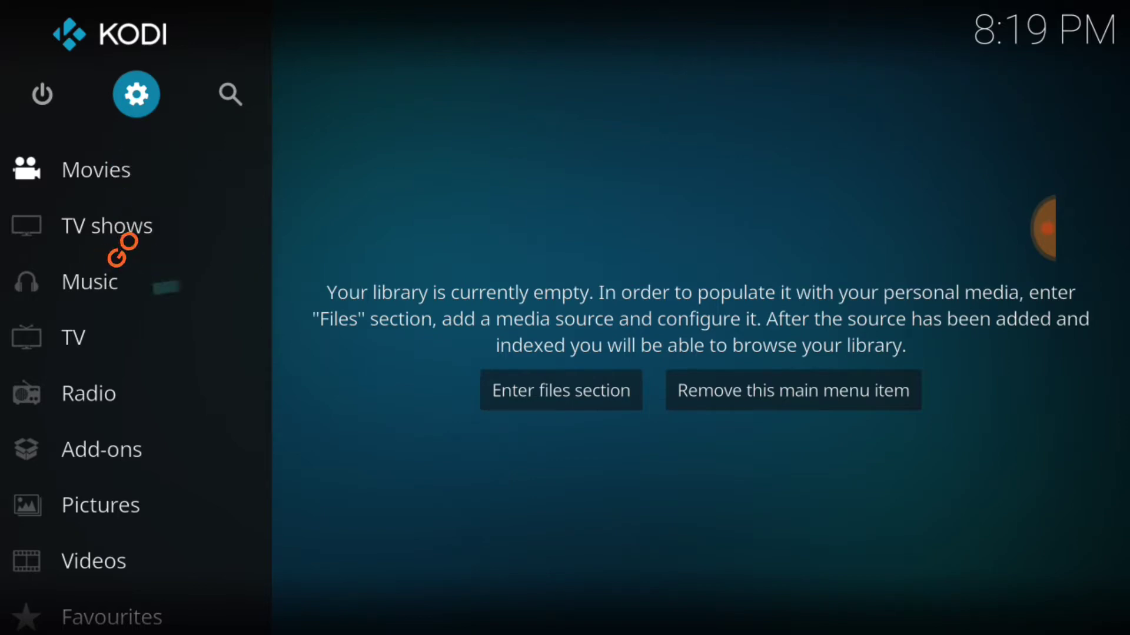
Open System settings from the home screen's gear menu.
{"action": "left_click", "coordinate": [136, 94]}
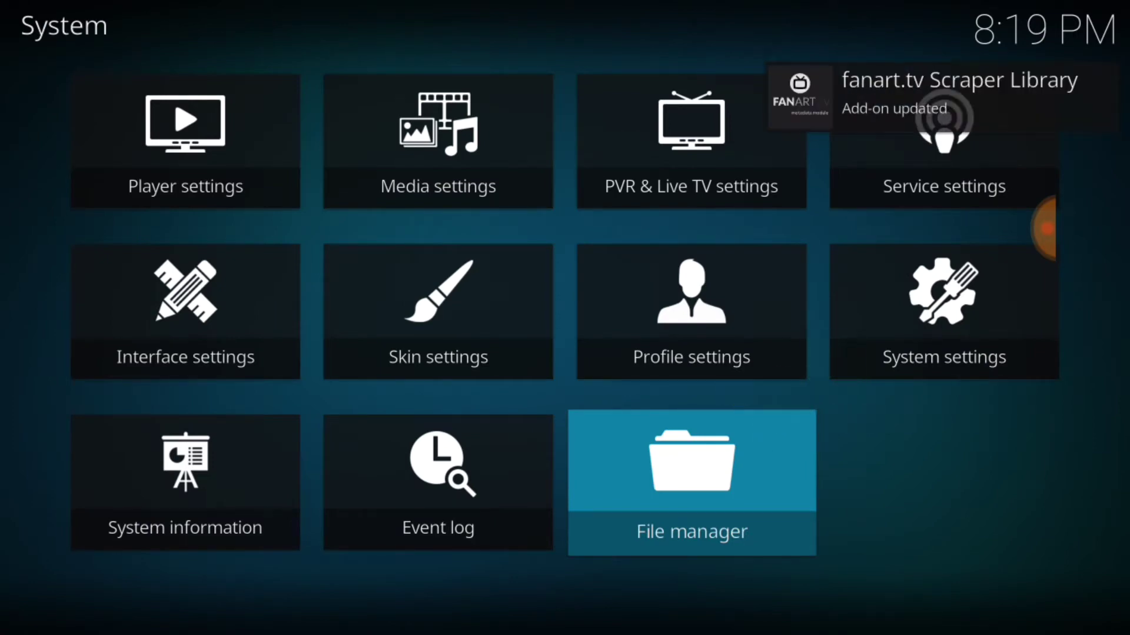
{"action": "left_click", "coordinate": [942, 312]}
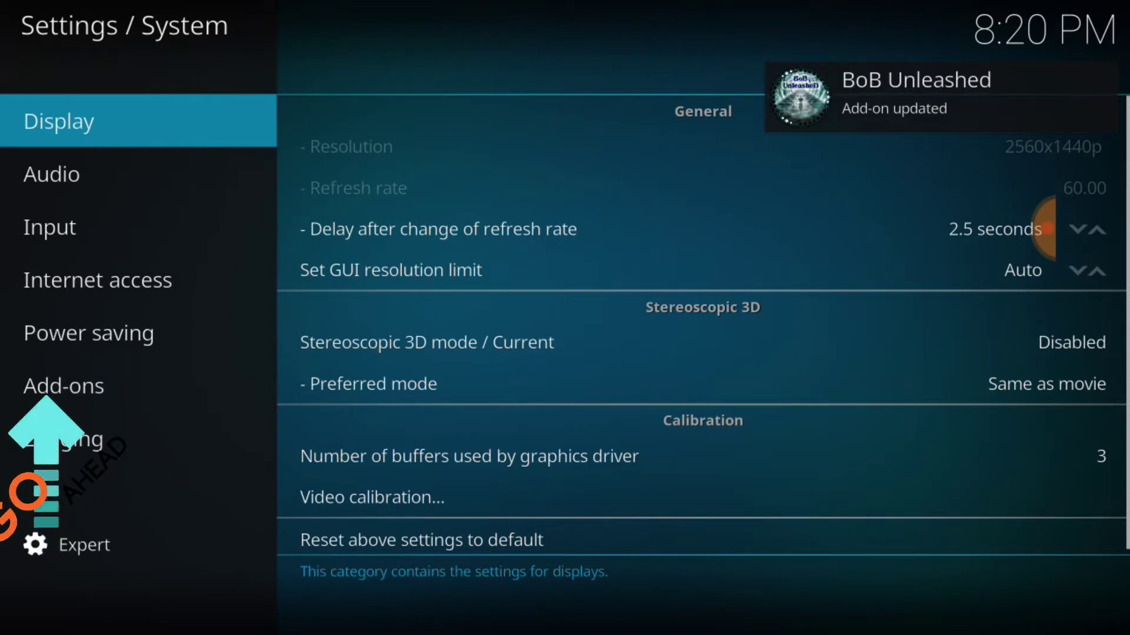
Enable Unknown sources under Add-ons settings and accept the warning.
{"action": "left_click", "coordinate": [63, 386]}
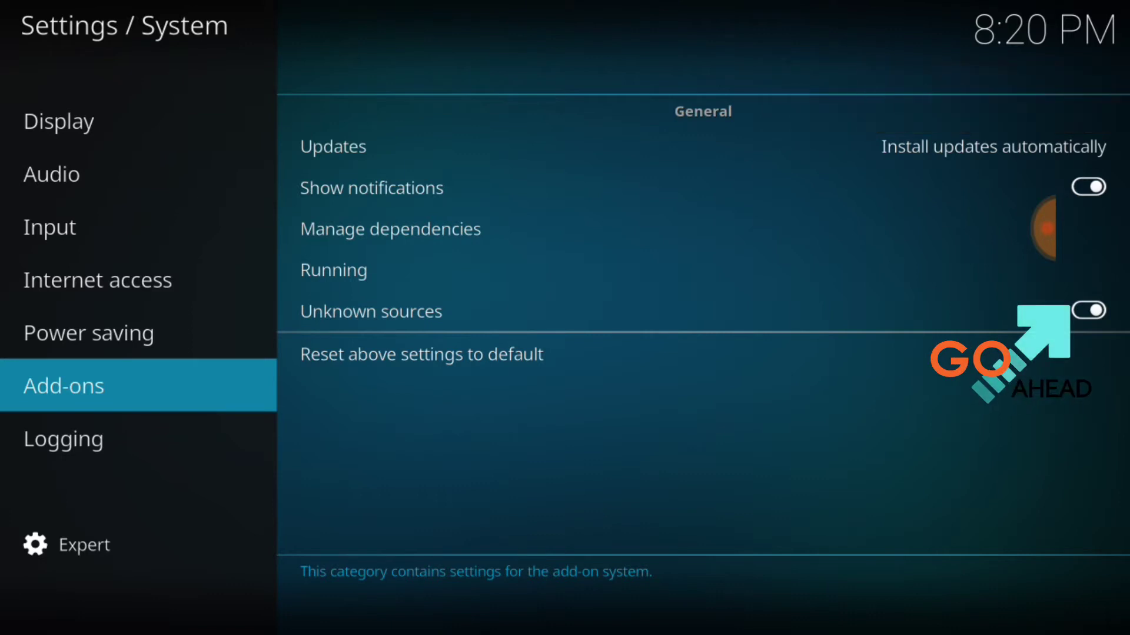
{"action": "left_click", "coordinate": [371, 311]}
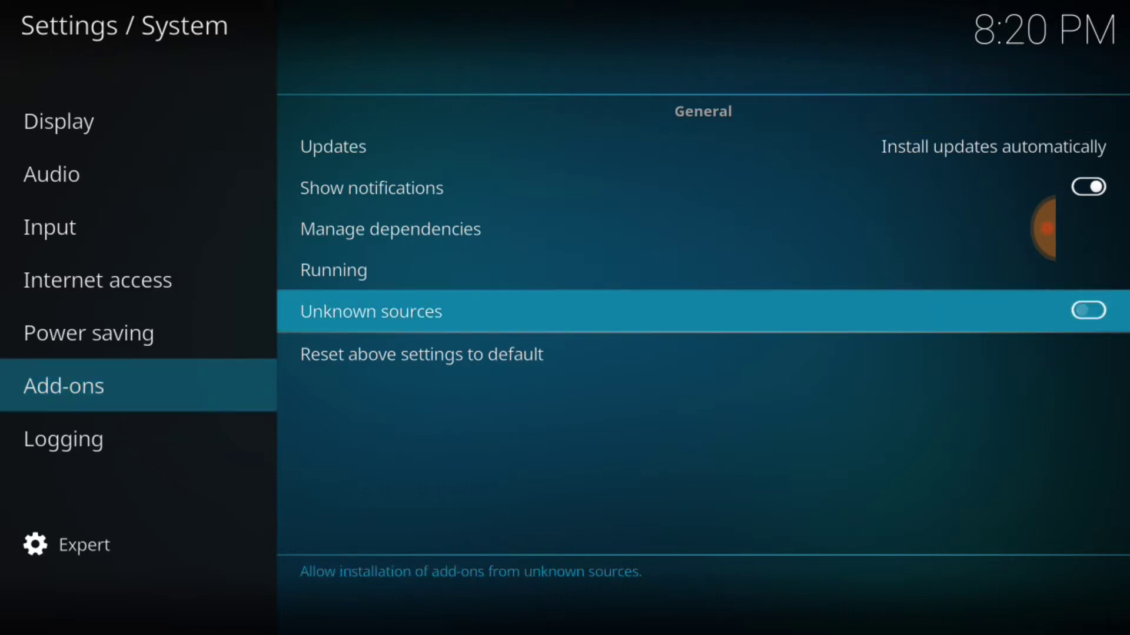
{"action": "left_click", "coordinate": [1088, 311]}
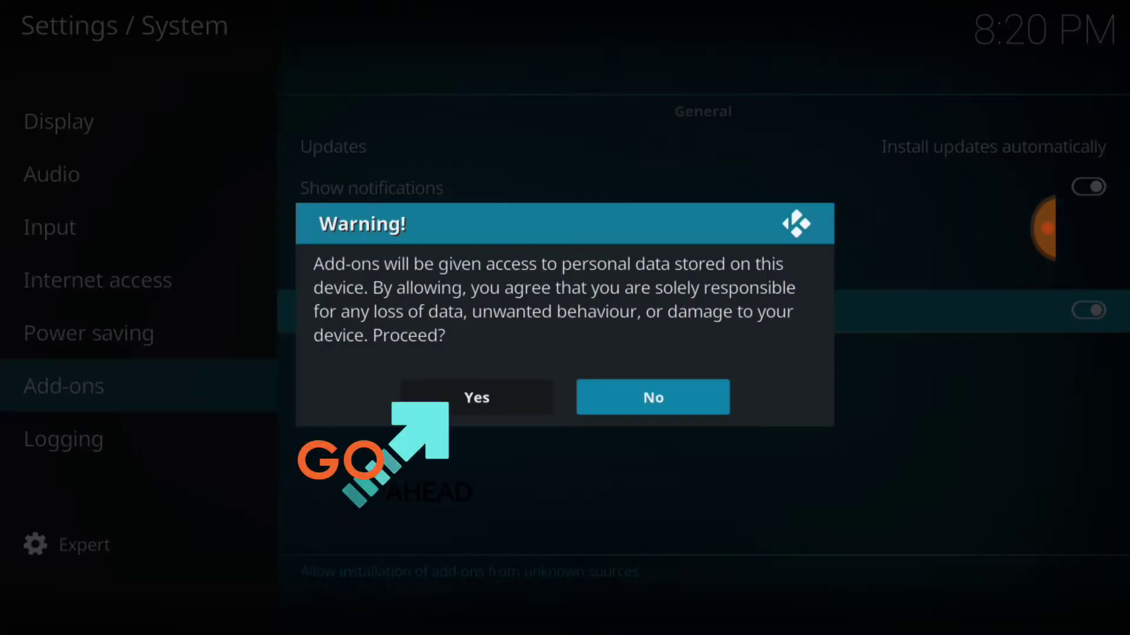
{"action": "left_click", "coordinate": [475, 398]}
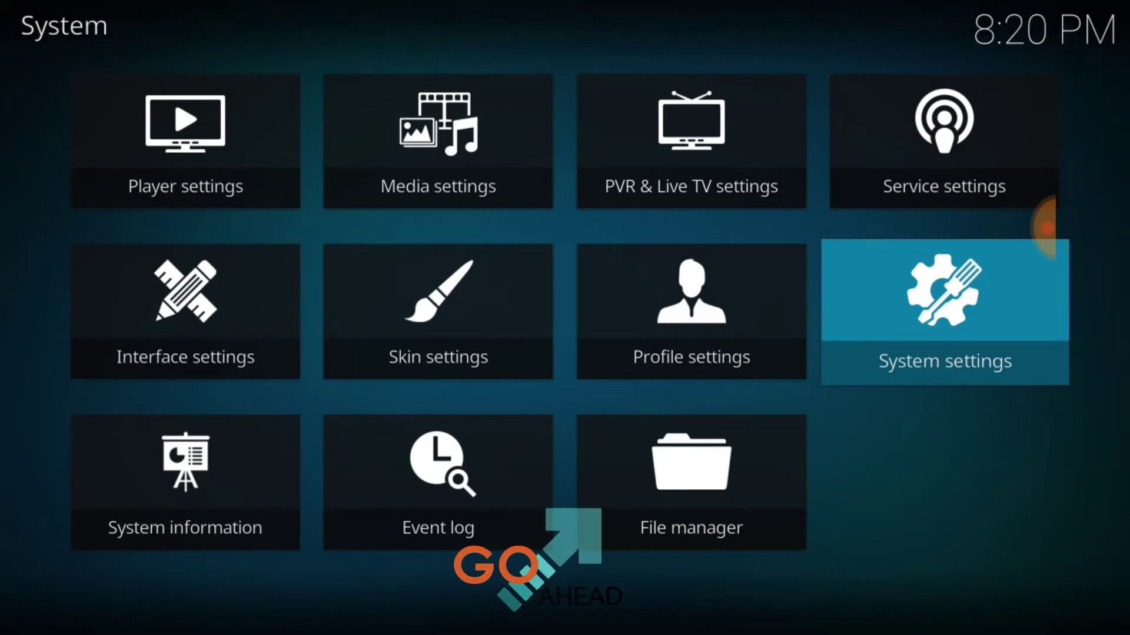
Start adding a new source from the File manager.
{"action": "left_click", "coordinate": [690, 480]}
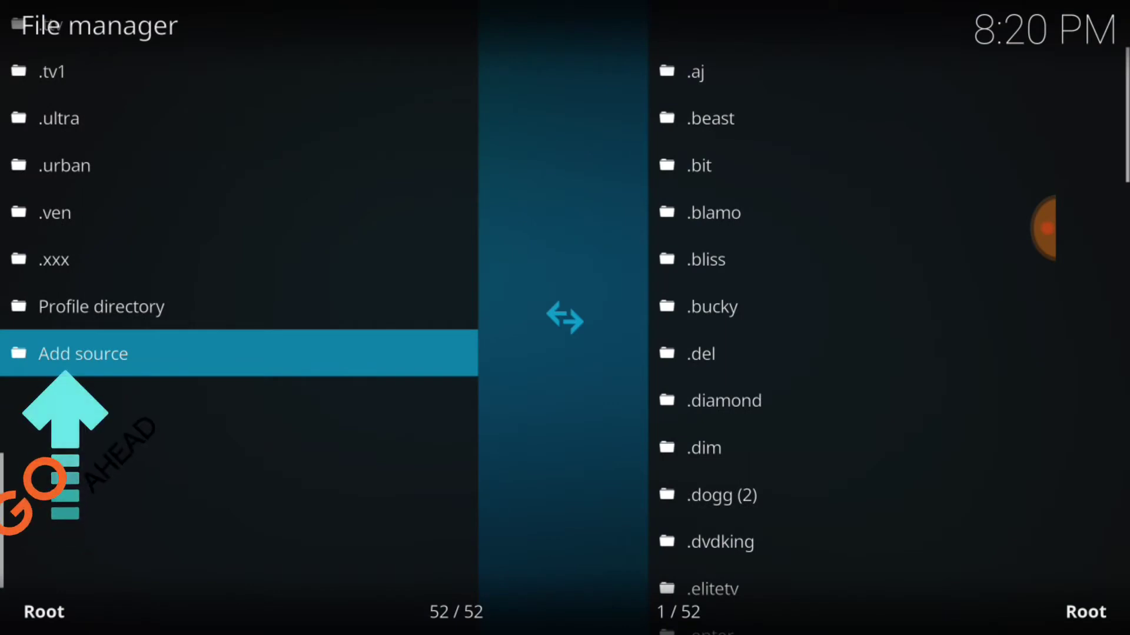
{"action": "left_click", "coordinate": [83, 353]}
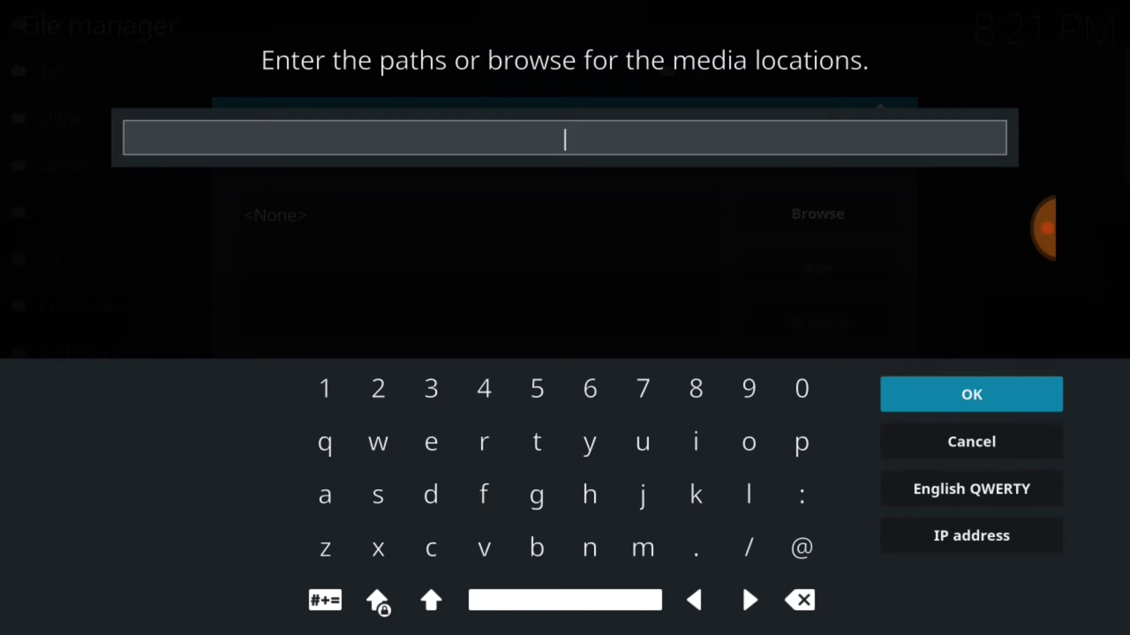
{"action": "type", "text": "http://fantazyrepo.uk/repo"}
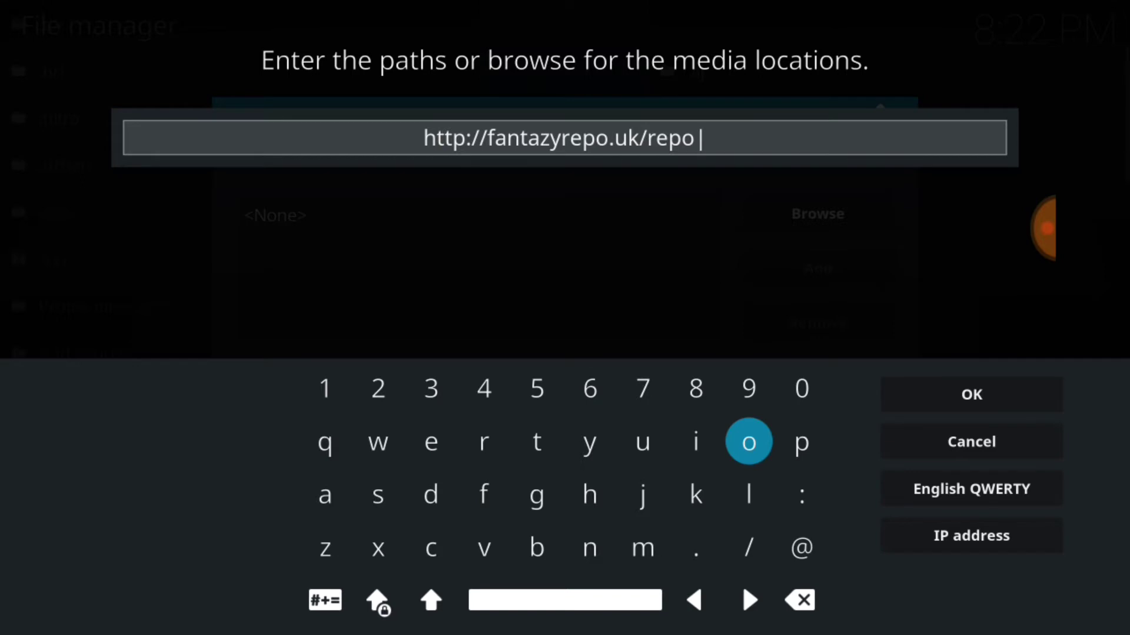
{"action": "left_click", "coordinate": [970, 394]}
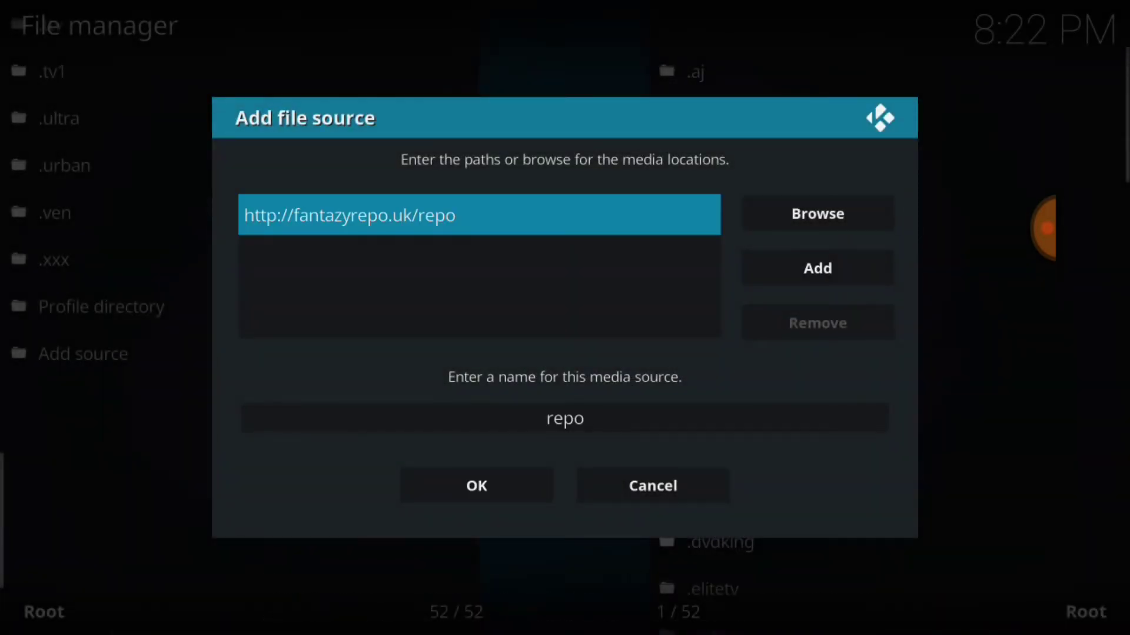
Rename the source from repo to .fido and save it.
{"action": "left_click", "coordinate": [564, 418]}
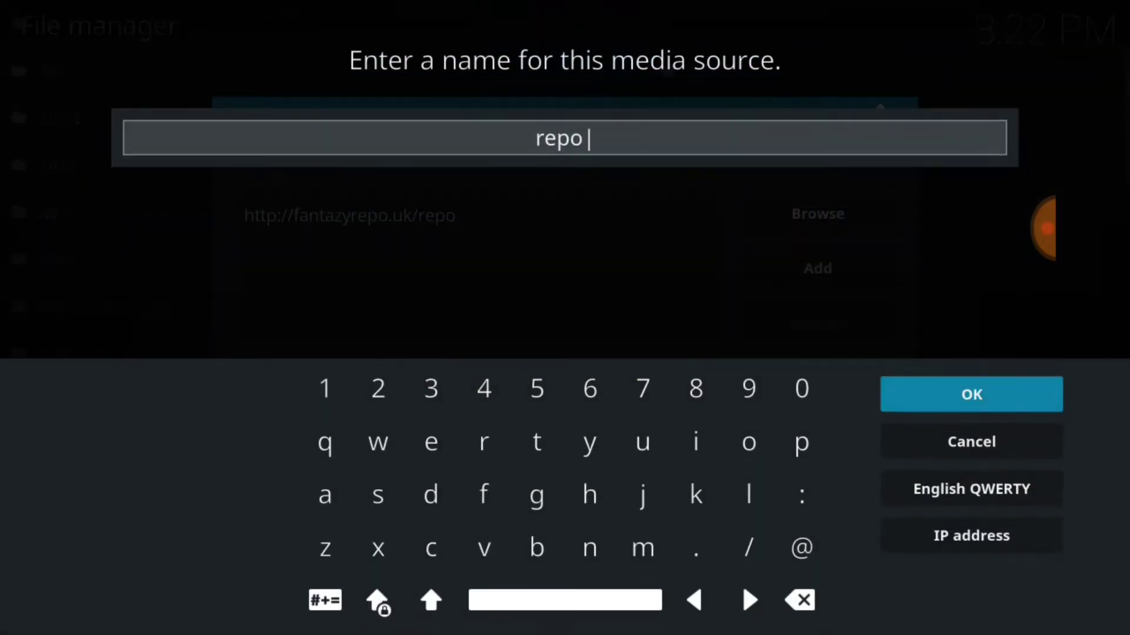
{"action": "left_click", "coordinate": [801, 600]}
{"action": "type", "text": ".fido"}
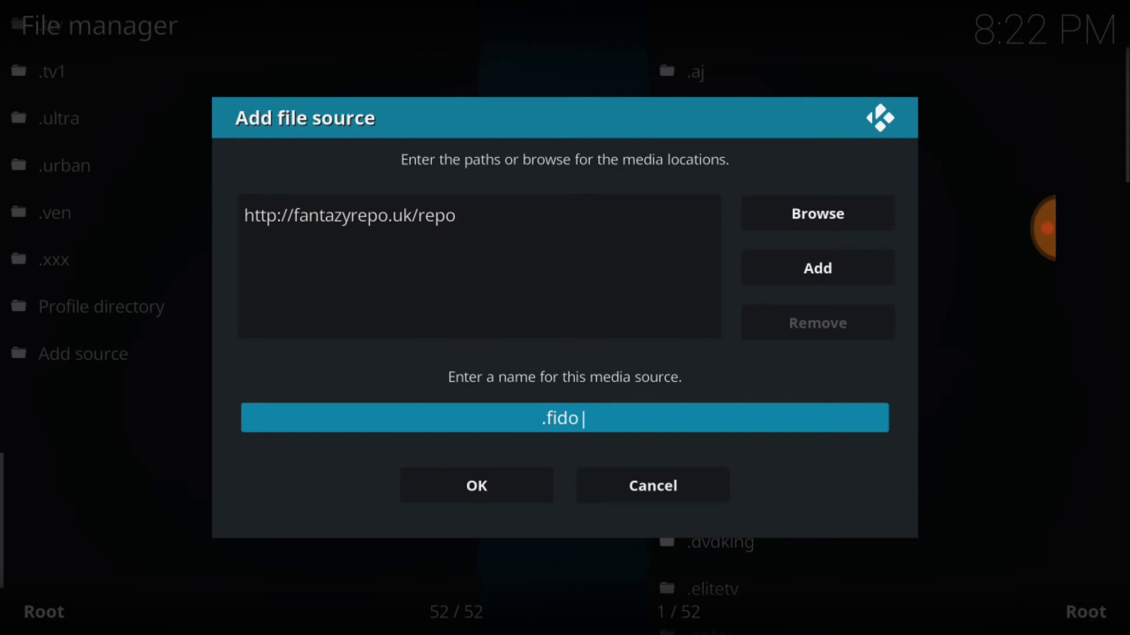
{"action": "left_click", "coordinate": [475, 485]}
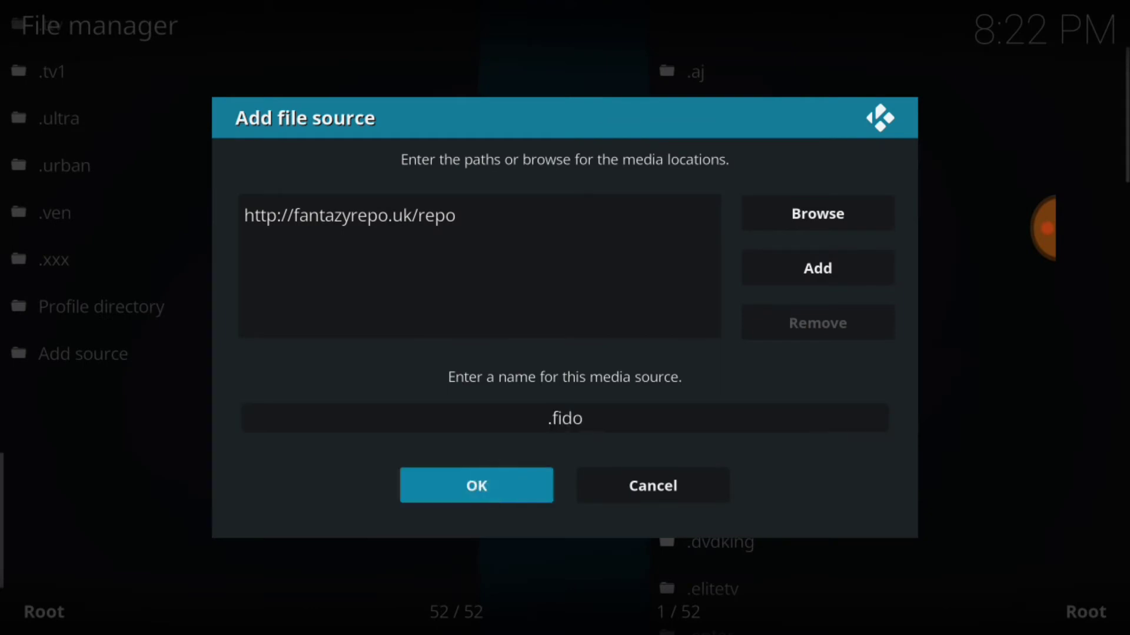
{"action": "left_click", "coordinate": [476, 485]}
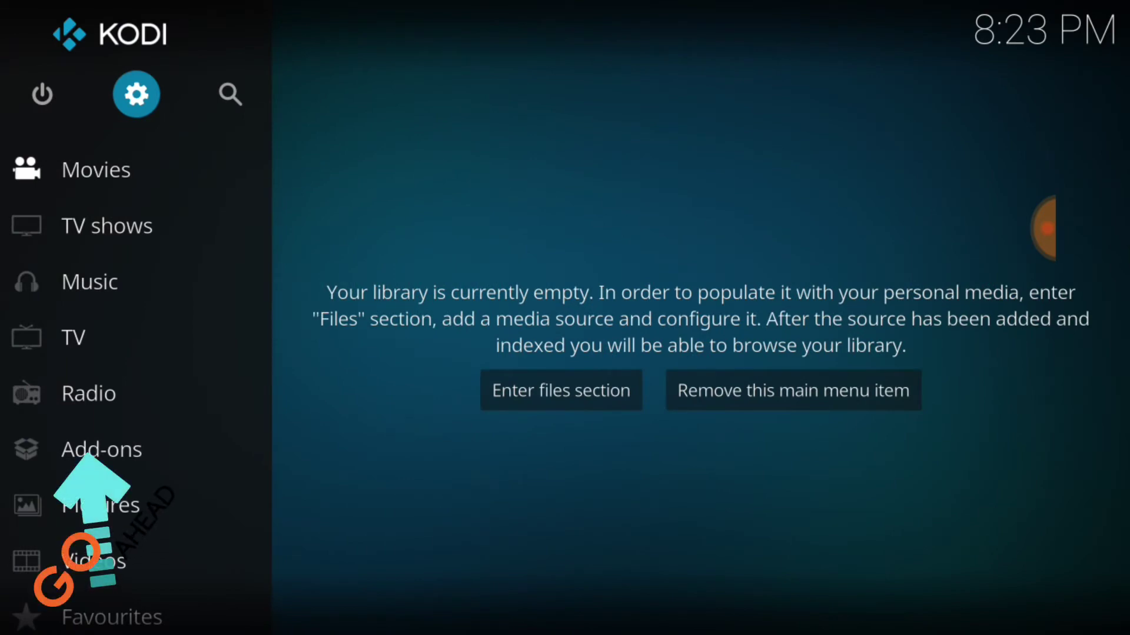
Go to Add-ons and open the Add-on browser.
{"action": "left_click", "coordinate": [102, 449]}
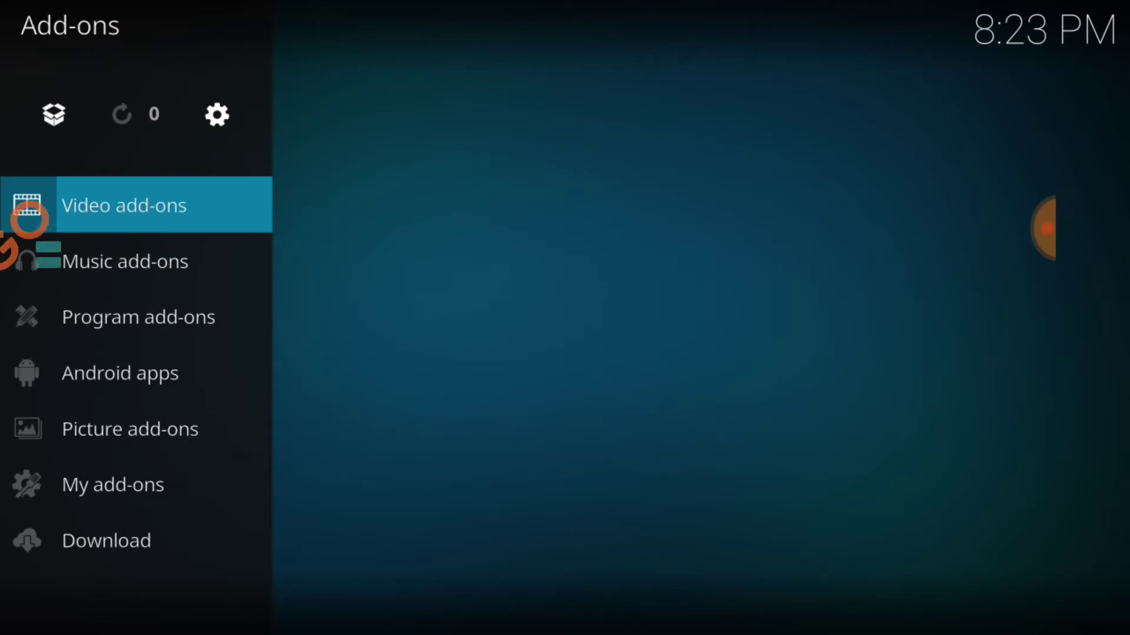
{"action": "left_click", "coordinate": [122, 204]}
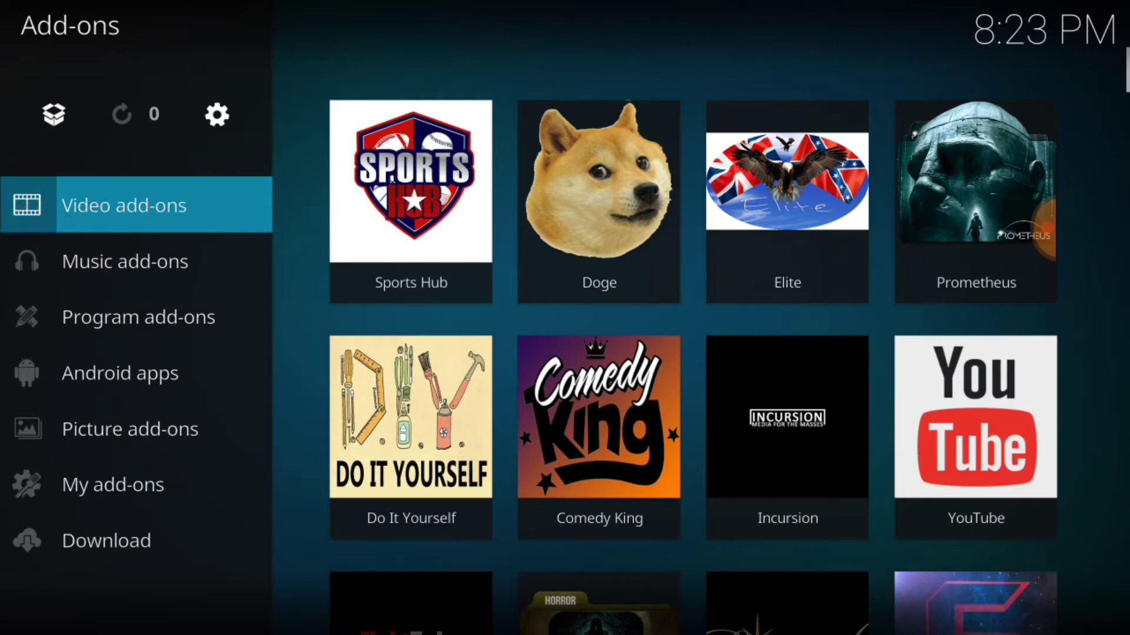
{"action": "left_click", "coordinate": [52, 113]}
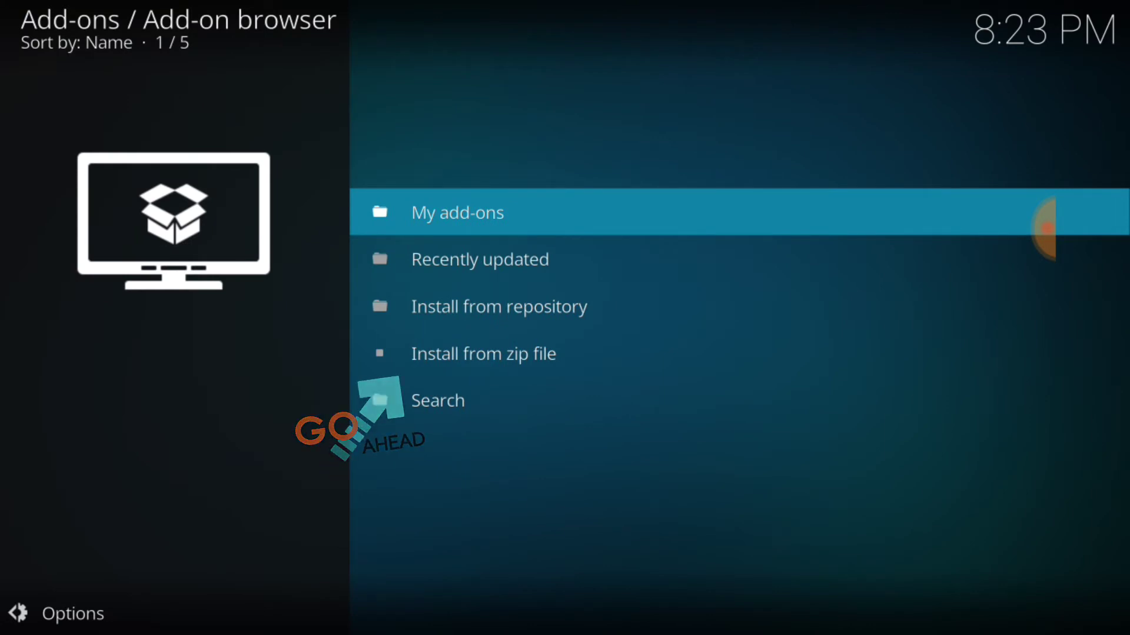
Install repository.Fido-1.1.zip via Install from zip file from the .fido source.
{"action": "left_click", "coordinate": [484, 353]}
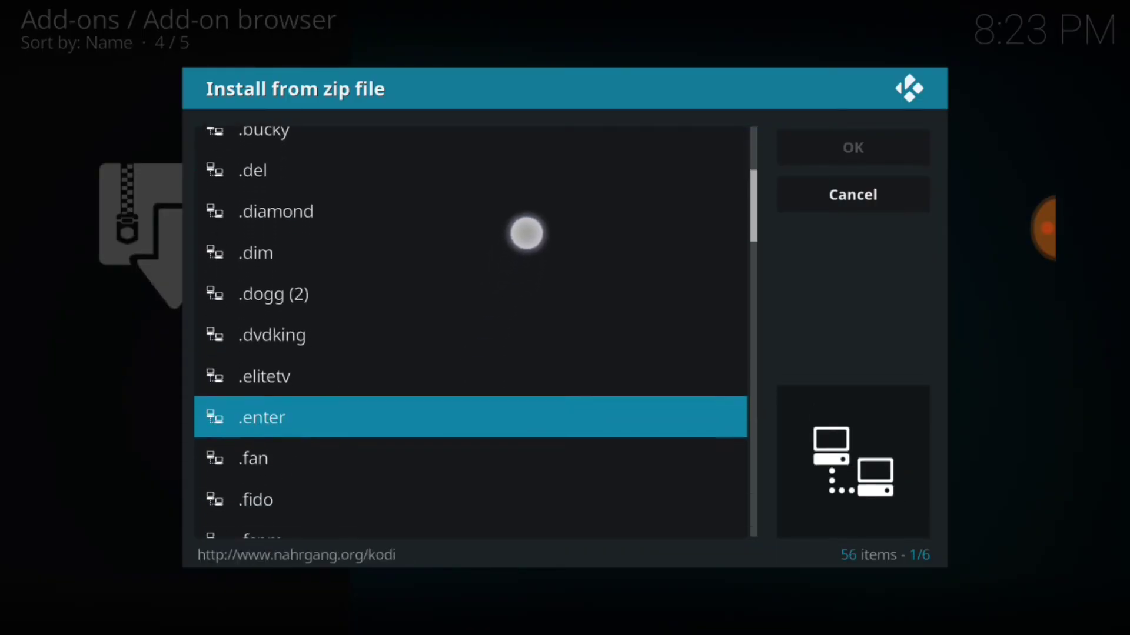
{"action": "scroll", "scroll_direction": "down", "scroll_amount": 3}
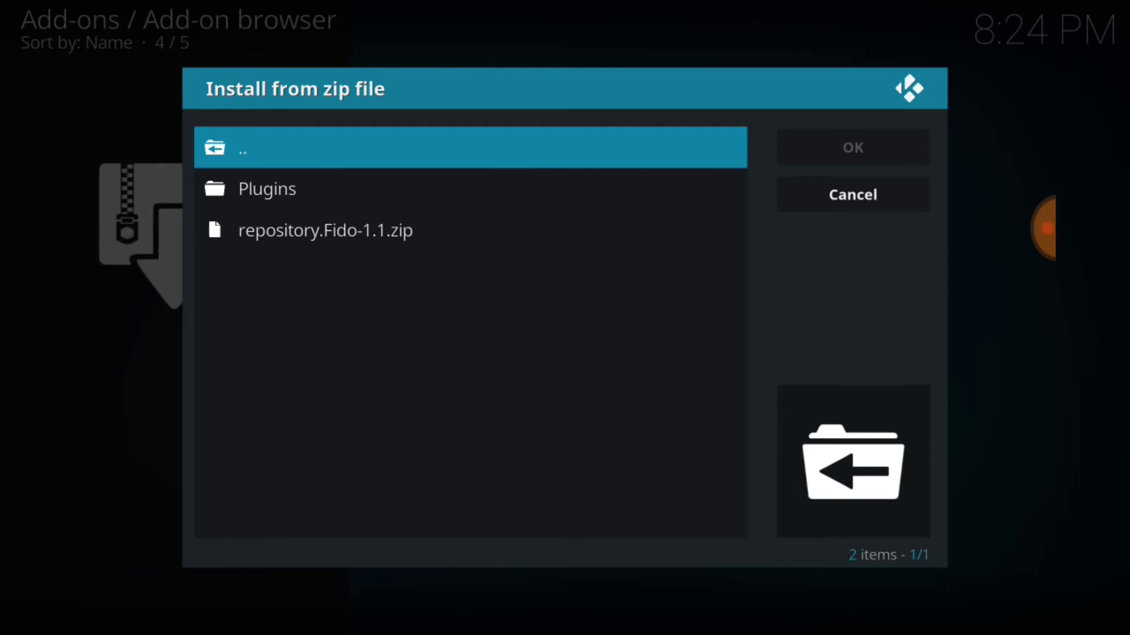
{"action": "left_click", "coordinate": [851, 194]}
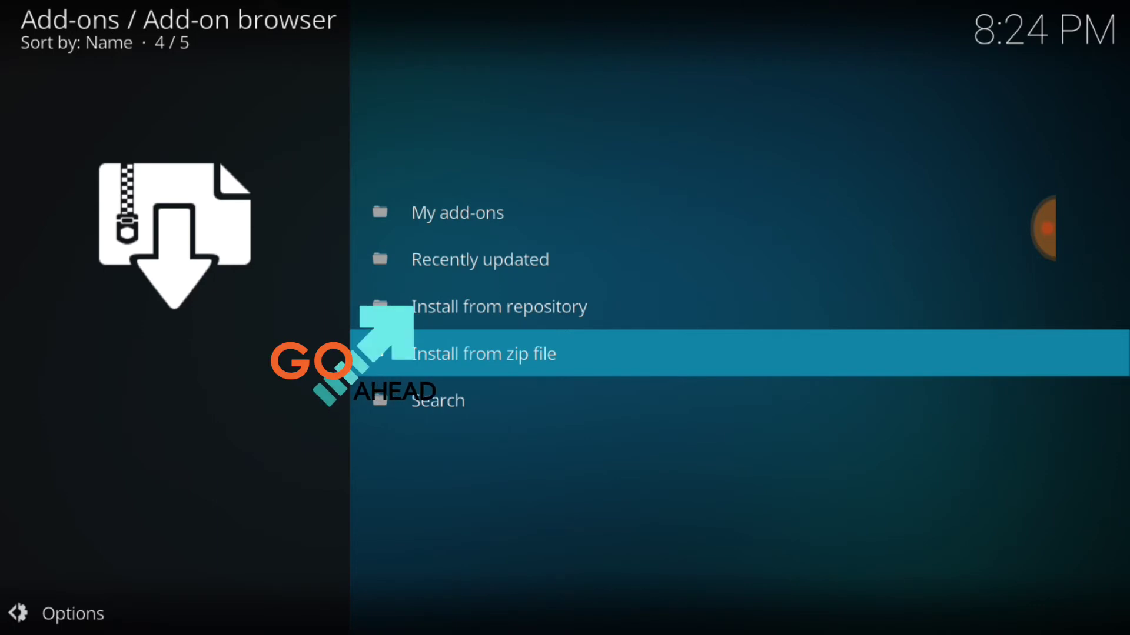
Select Fido Add-on Repository from the Install from repository list.
{"action": "left_click", "coordinate": [500, 306]}
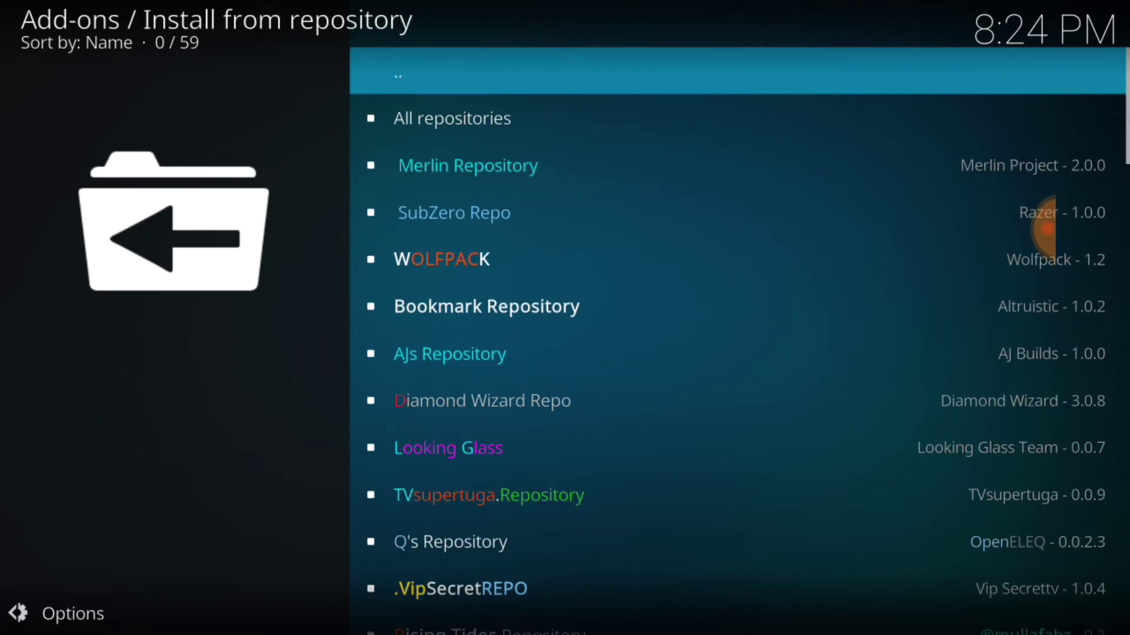
{"action": "scroll", "scroll_direction": "down", "scroll_amount": 3}
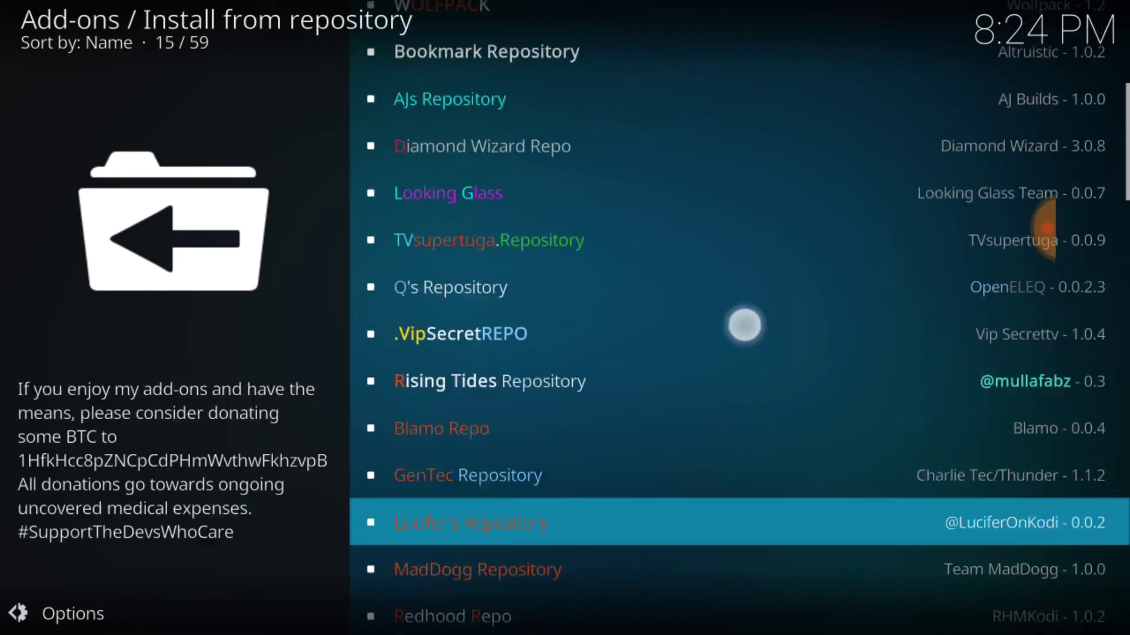
{"action": "scroll", "scroll_direction": "down", "scroll_amount": 3}
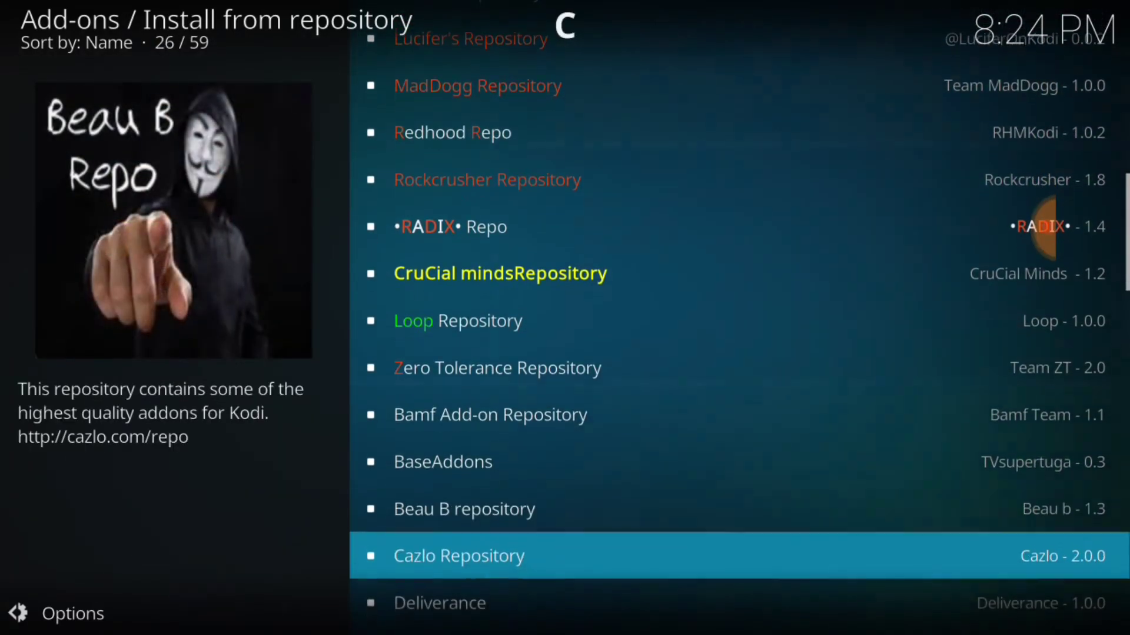
{"action": "scroll", "scroll_direction": "down", "scroll_amount": 3}
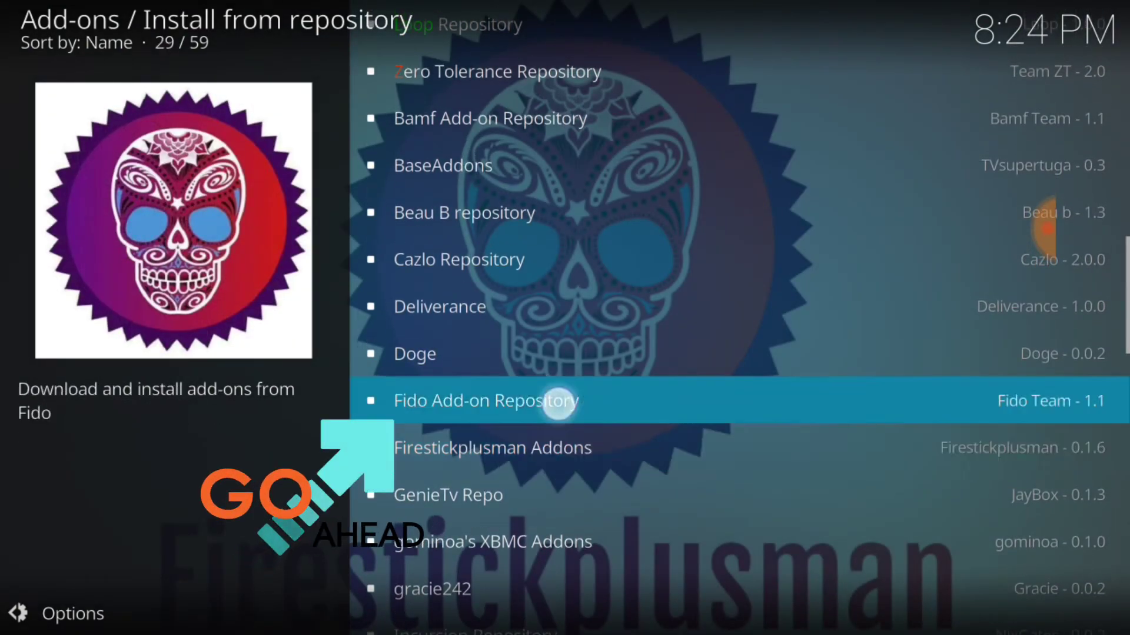
{"action": "left_click", "coordinate": [485, 401]}
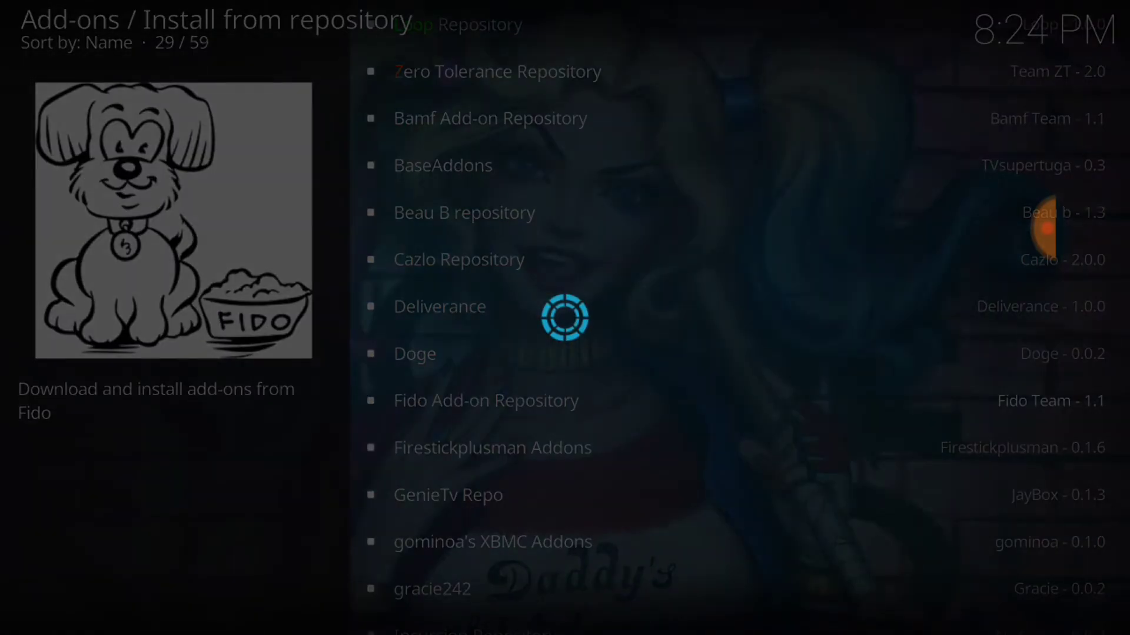
{"action": "left_click", "coordinate": [486, 401]}
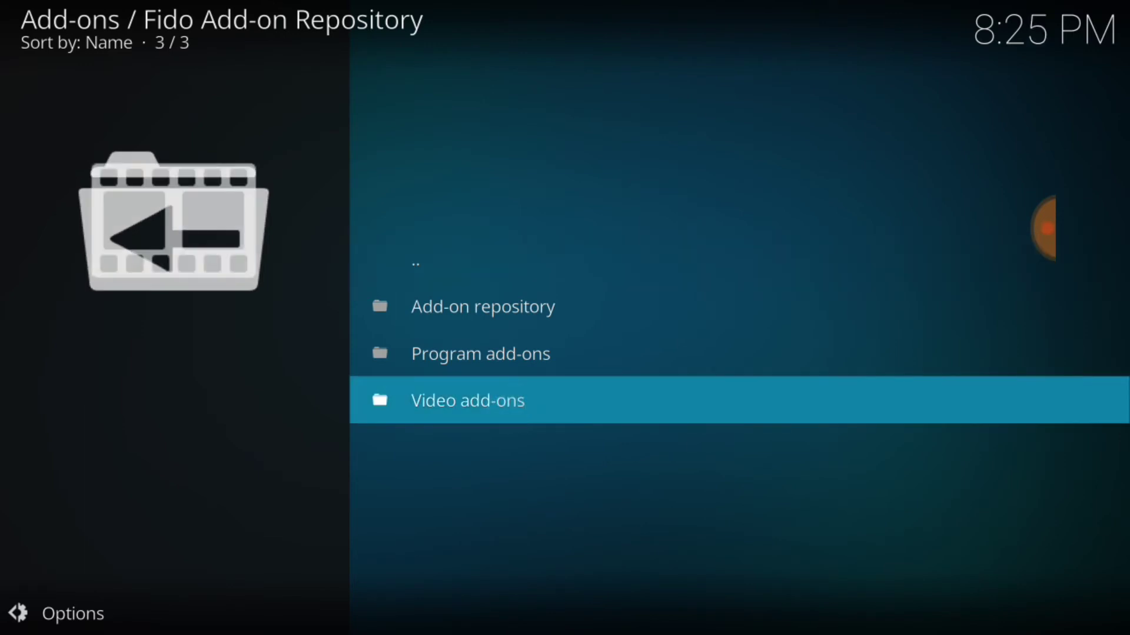
Open the repository's Video add-ons and install Fido Video Addon.
{"action": "left_click", "coordinate": [467, 400]}
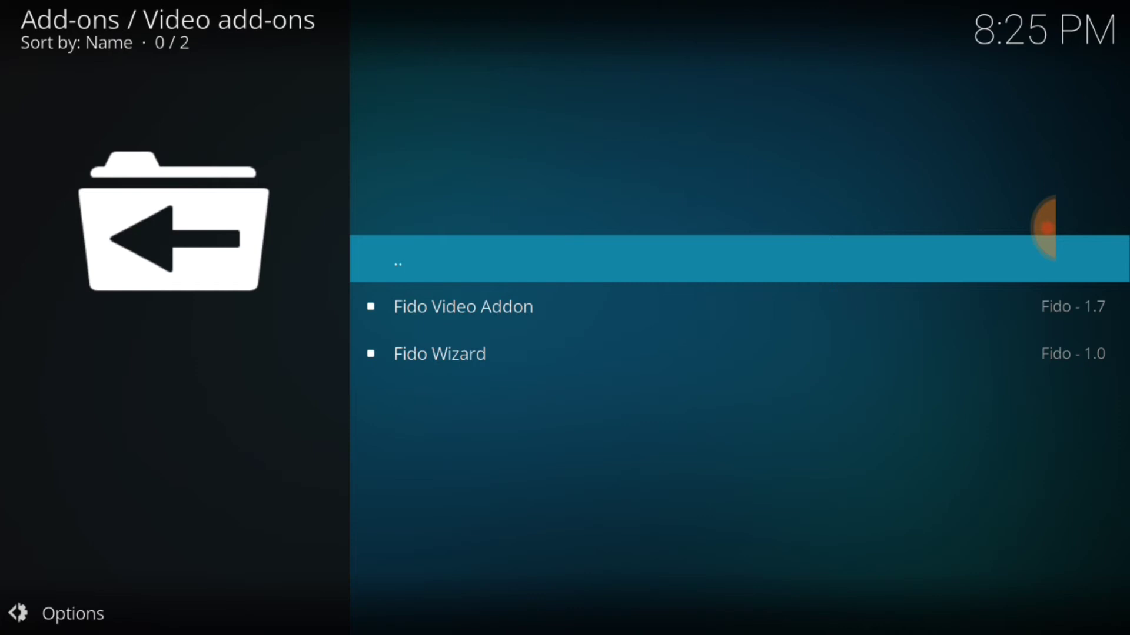
{"action": "left_click", "coordinate": [464, 305]}
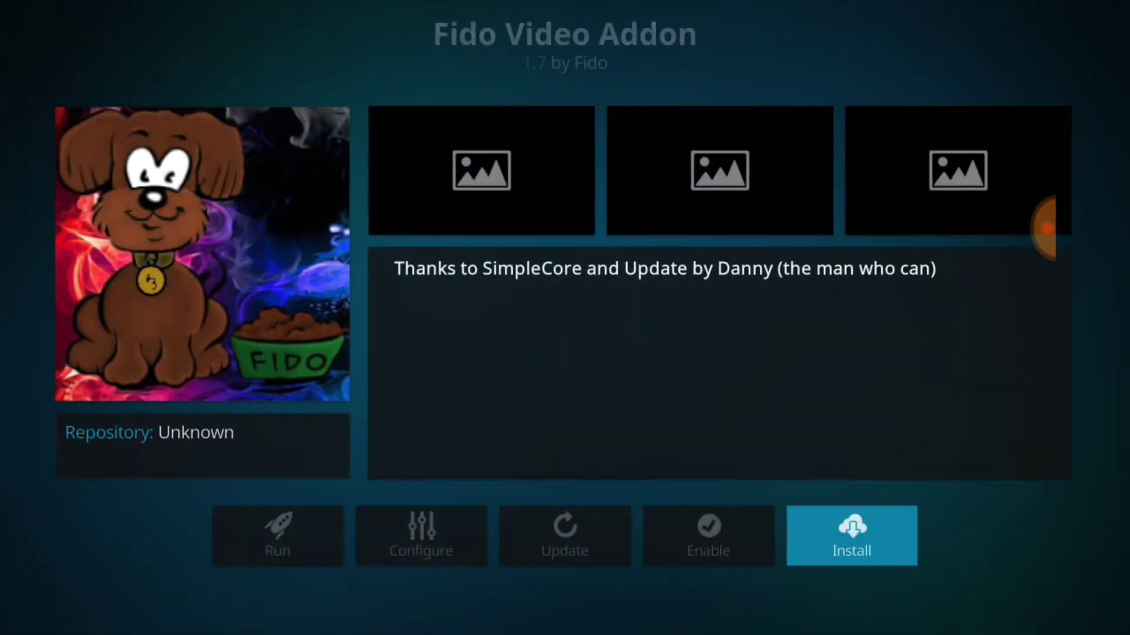
{"action": "left_click", "coordinate": [851, 536]}
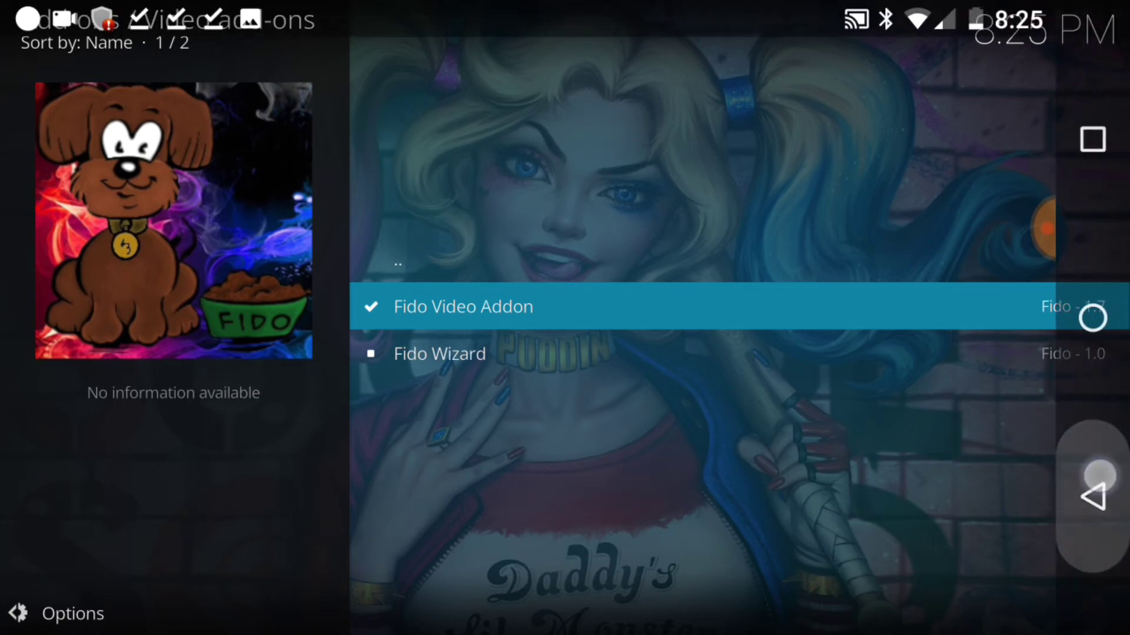
Browse the installed Video add-ons grid to locate Fido Video Addon.
{"action": "left_click", "coordinate": [463, 306]}
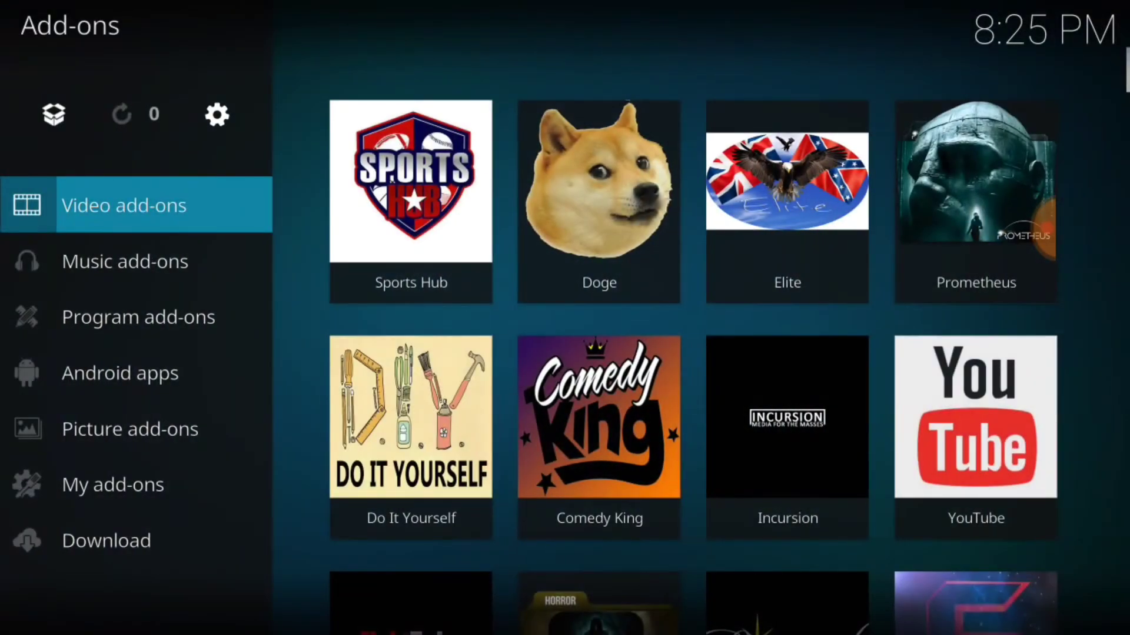
{"action": "scroll", "scroll_direction": "down", "scroll_amount": 3}
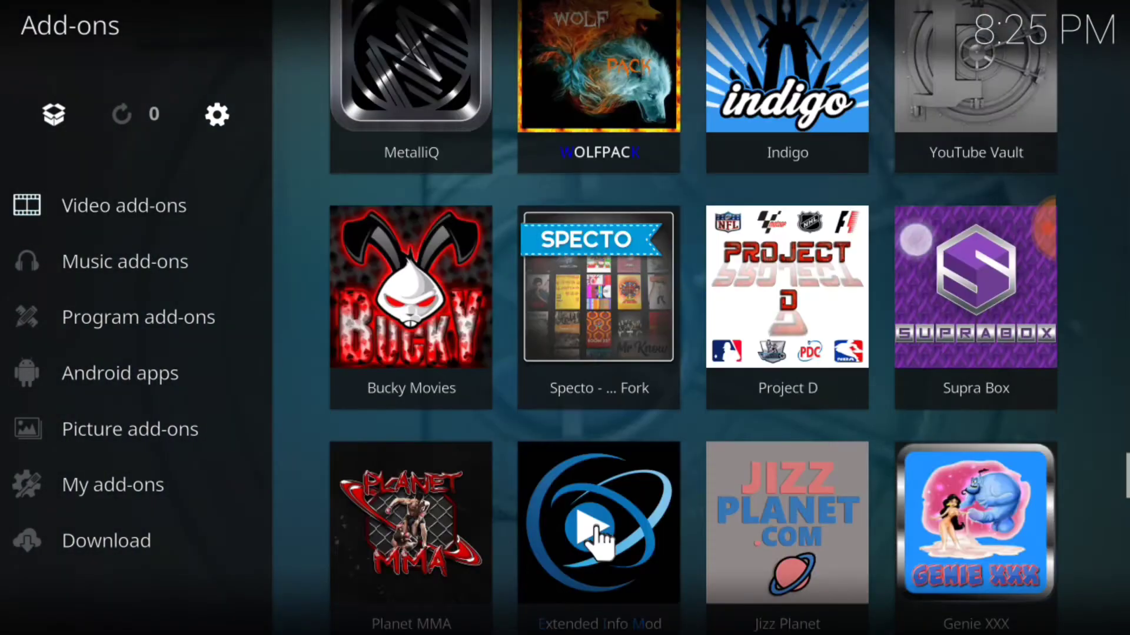
{"action": "scroll", "scroll_direction": "down", "scroll_amount": 3}
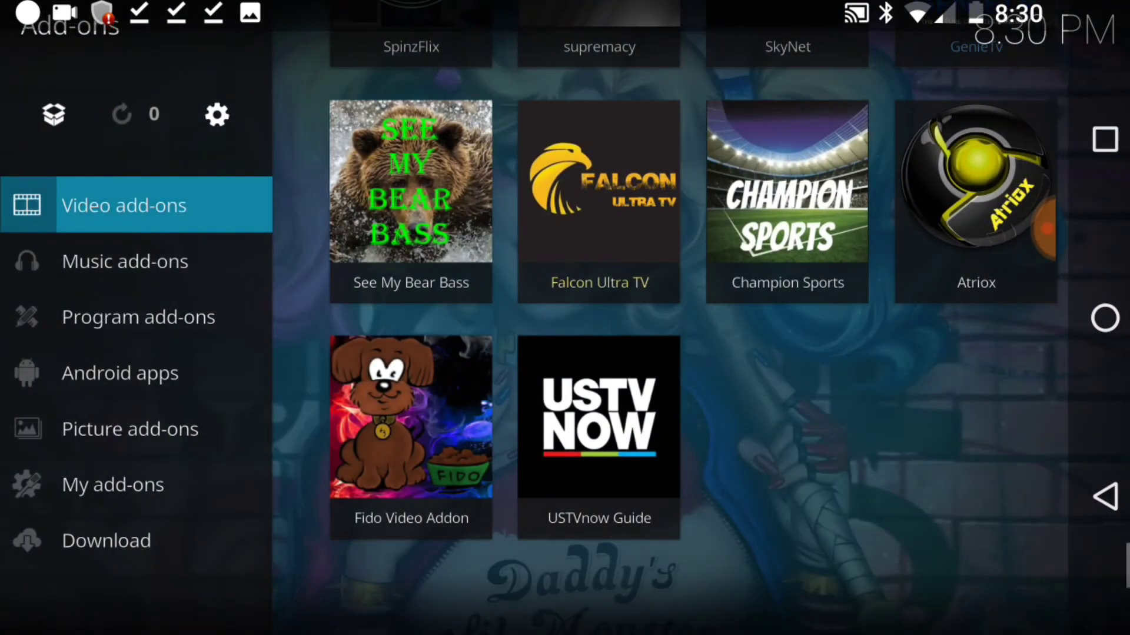
{"action": "scroll", "scroll_direction": "down", "scroll_amount": 3}
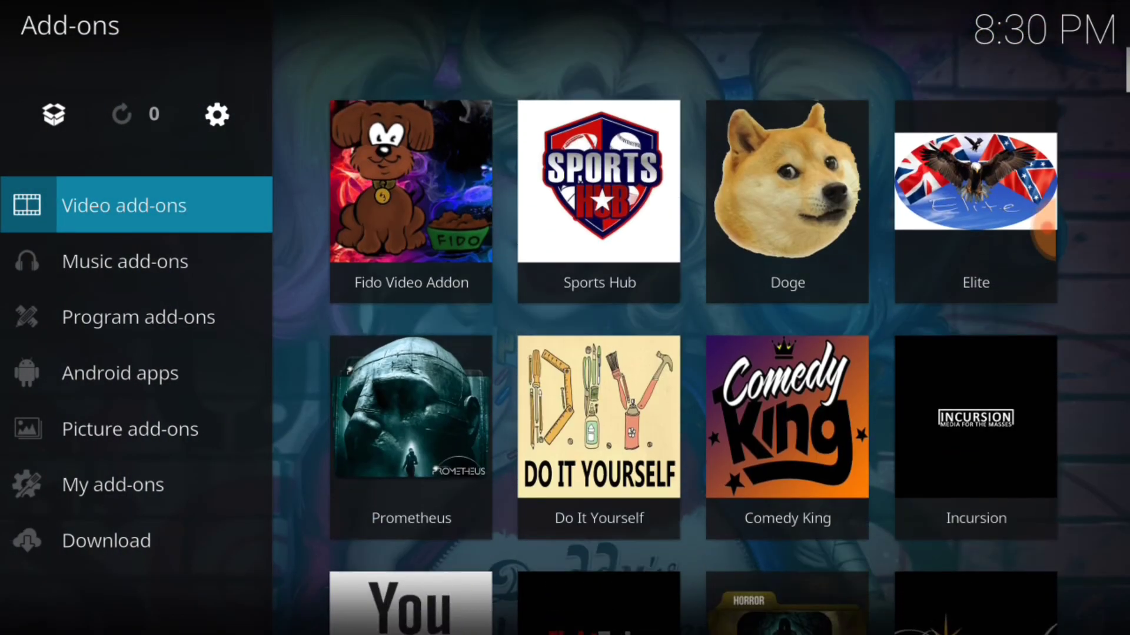